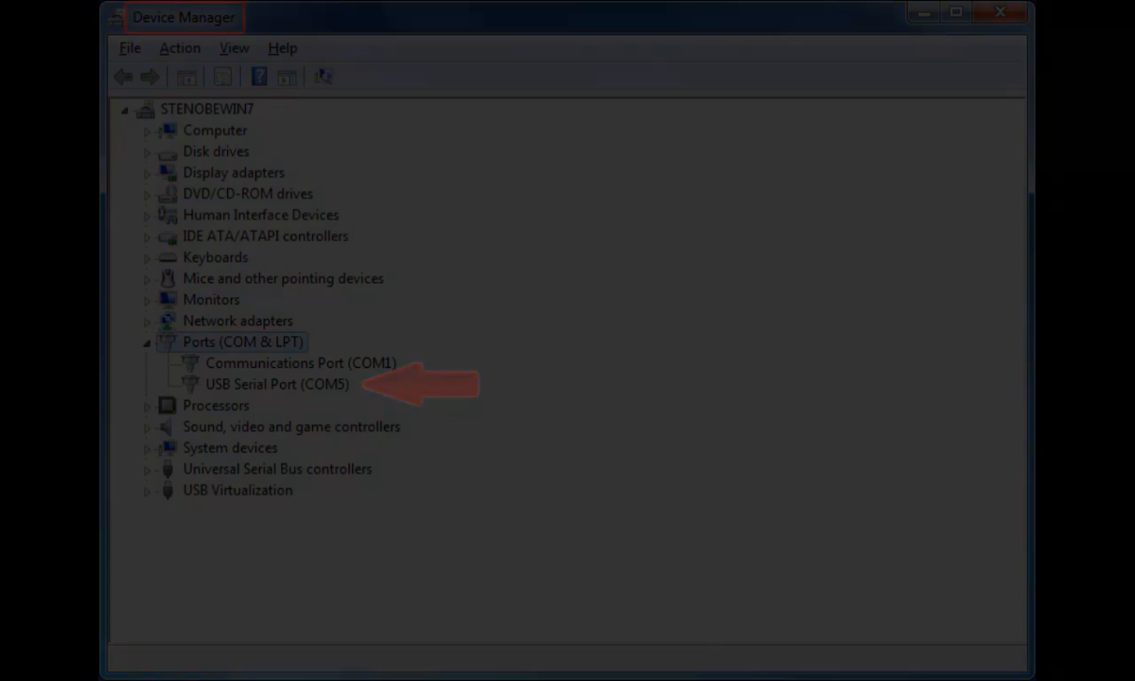
# Close Device Manager showing USB Serial Port on COM5, then launch CaseViewNet from its desktop shortcut.
pyautogui.click(1000, 12)
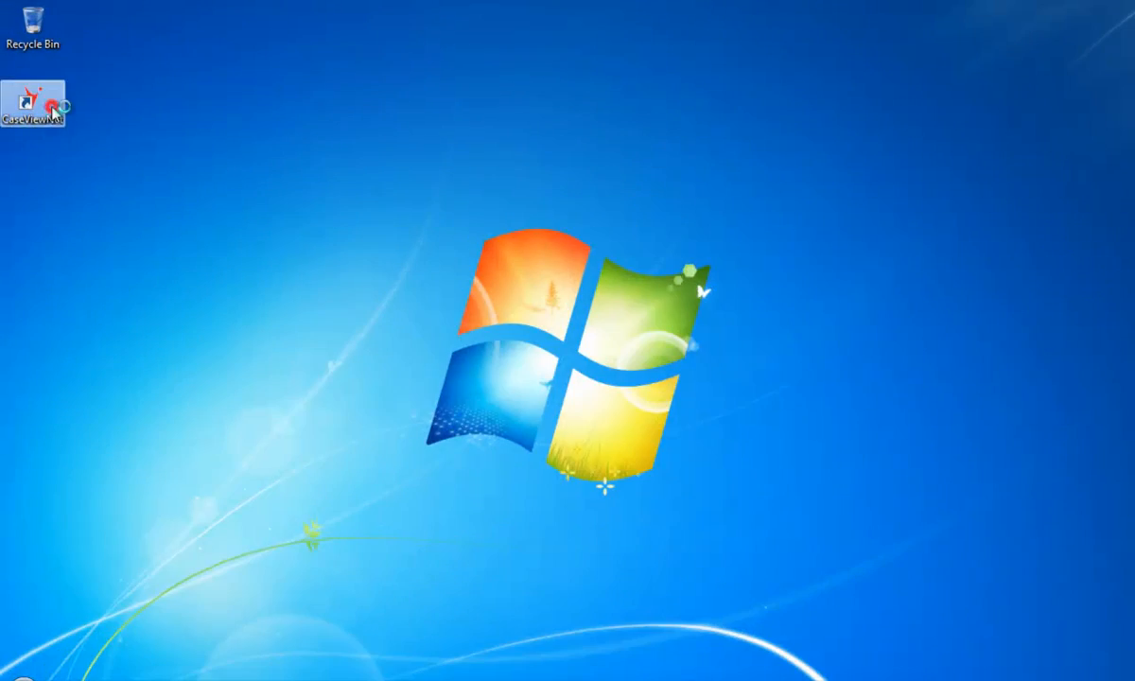
pyautogui.doubleClick(33, 95)
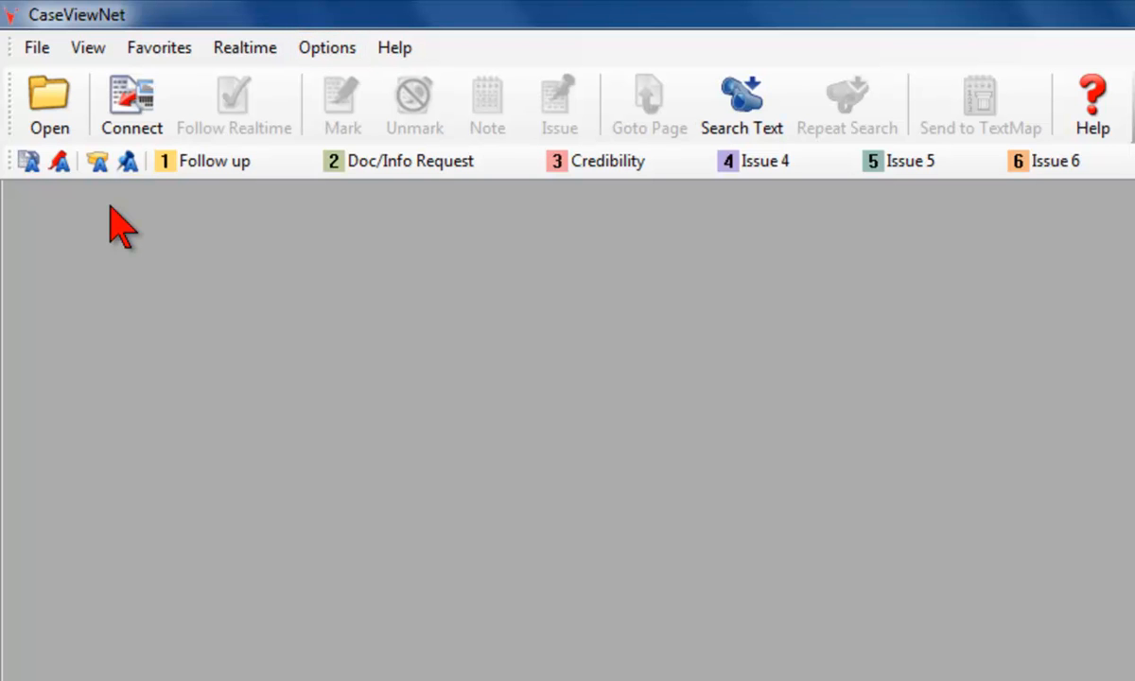
# Set Use Connection Wizard to Yes under System Options > Connection and confirm.
pyautogui.click(326, 48)
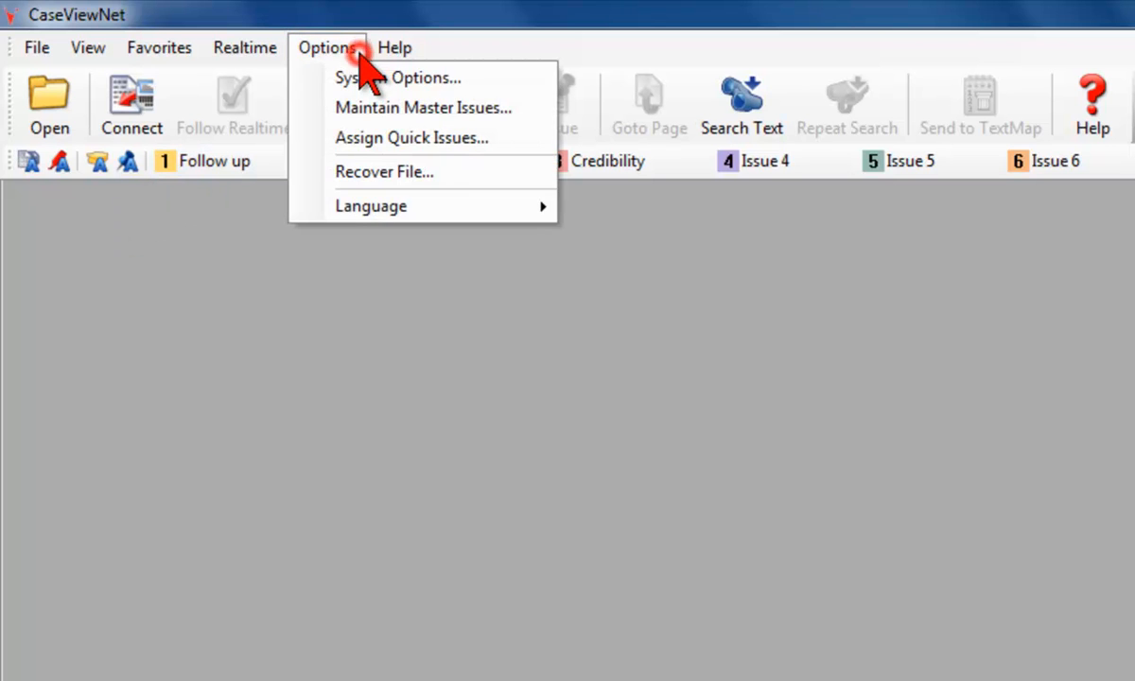
pyautogui.click(399, 78)
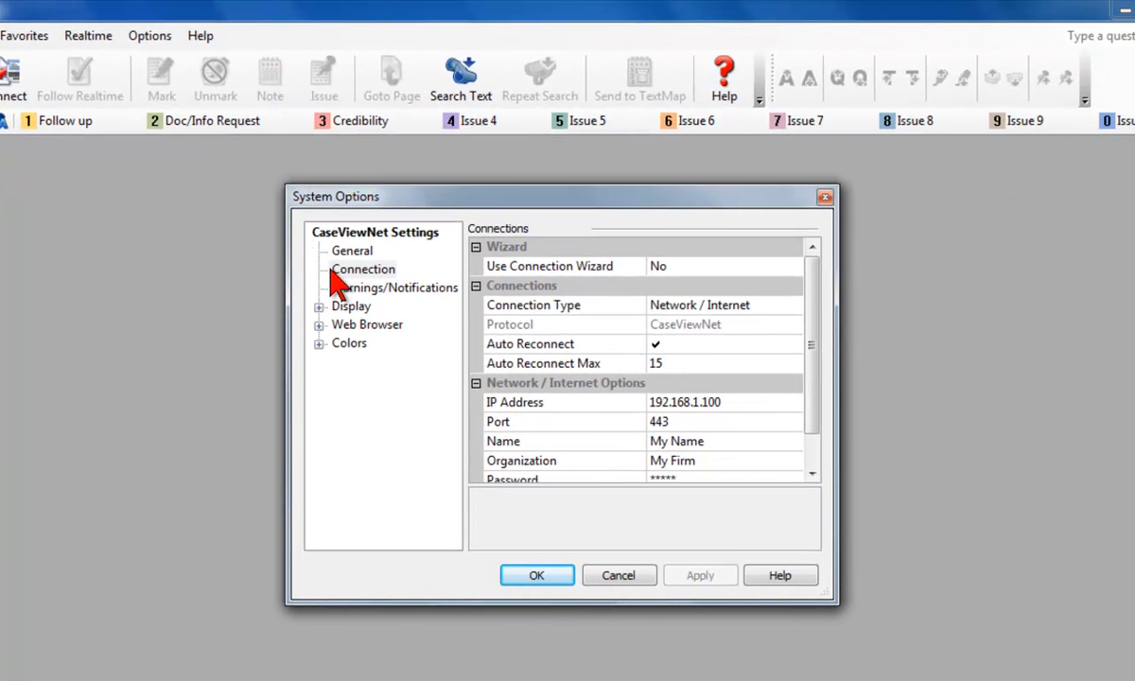
pyautogui.click(363, 269)
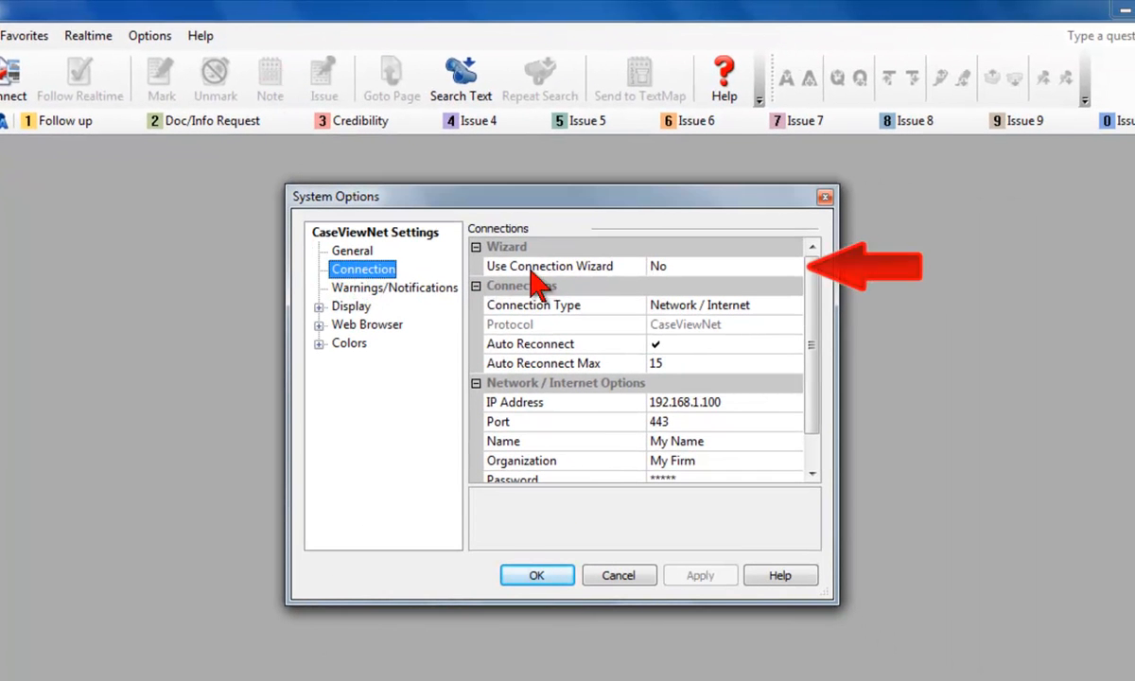
pyautogui.moveTo(752, 279)
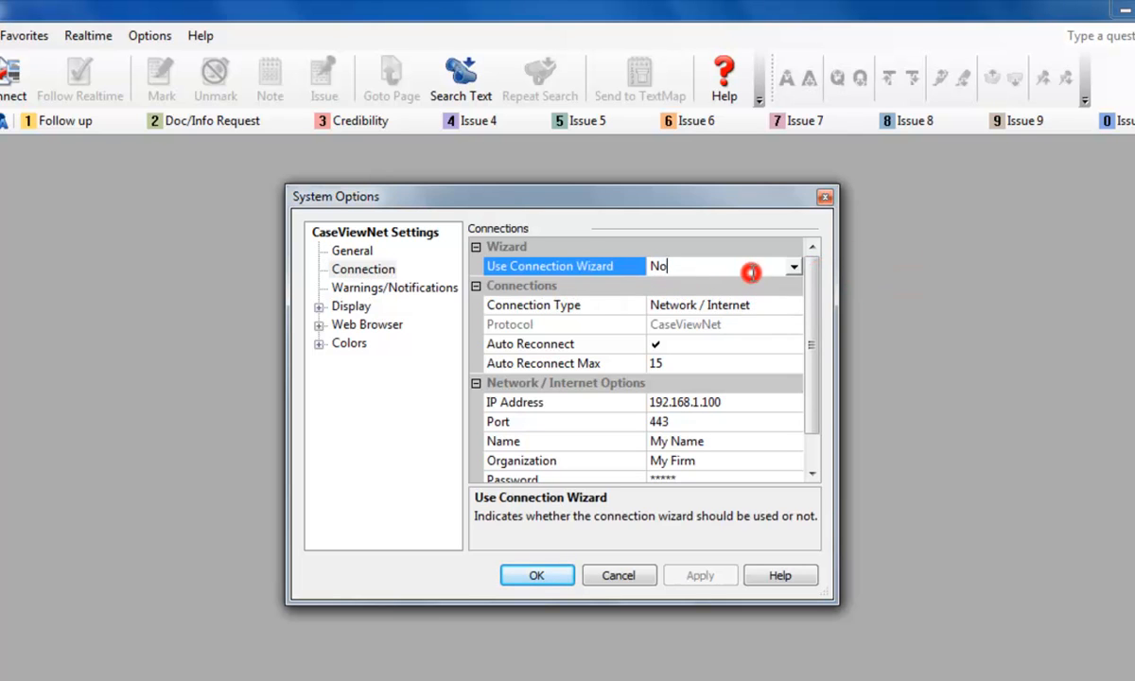
pyautogui.click(793, 265)
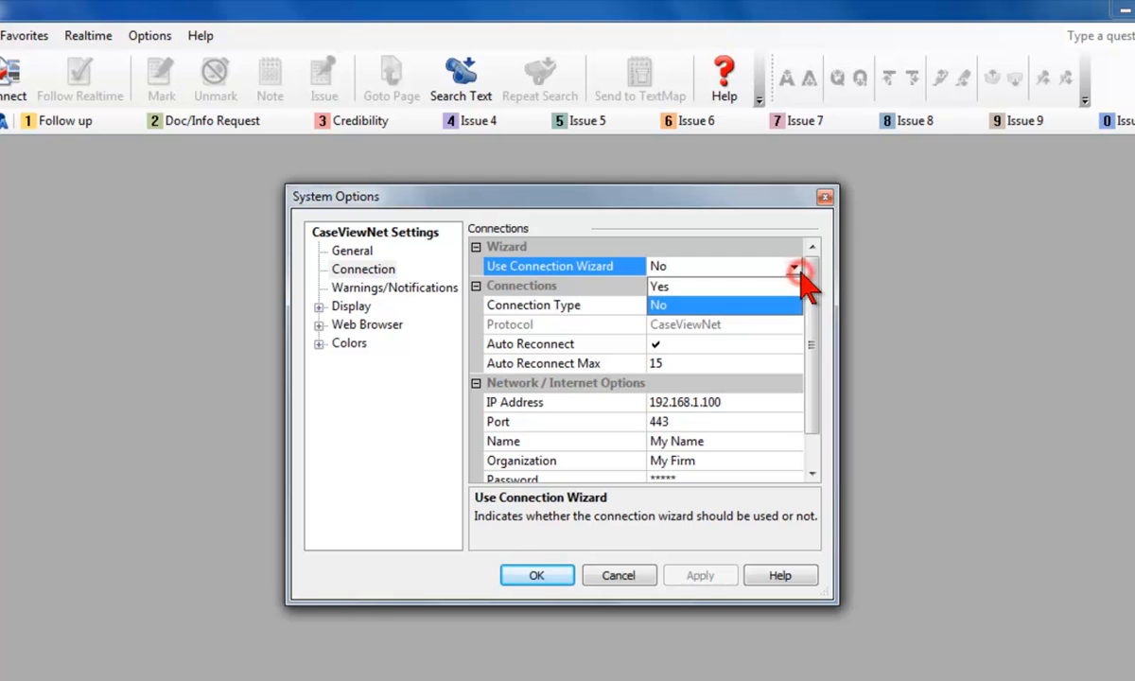
pyautogui.click(661, 285)
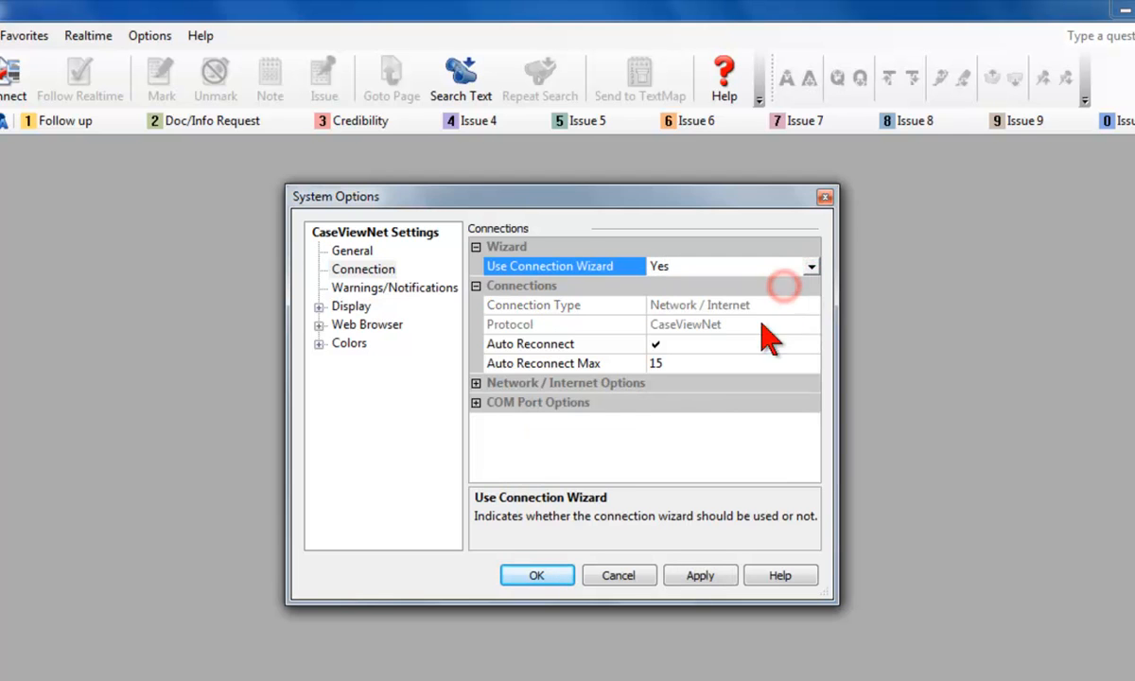
pyautogui.click(536, 575)
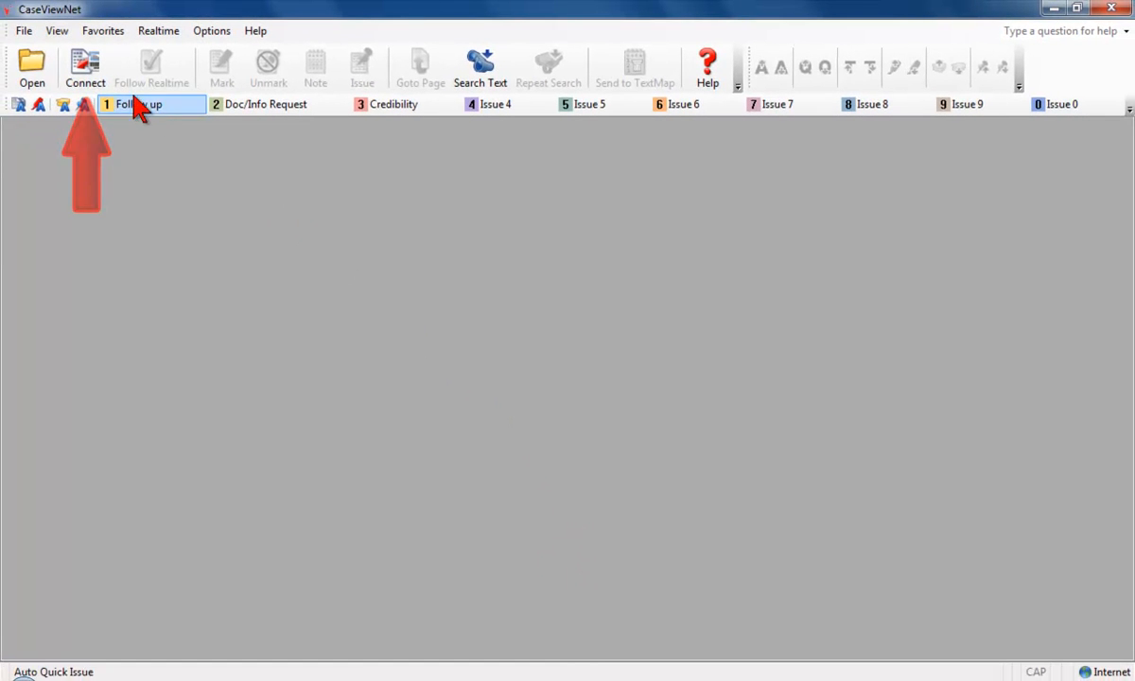
# Start a new connection, choose Direct (Serial), and advance to the COM5, 2400-baud port page.
pyautogui.click(85, 66)
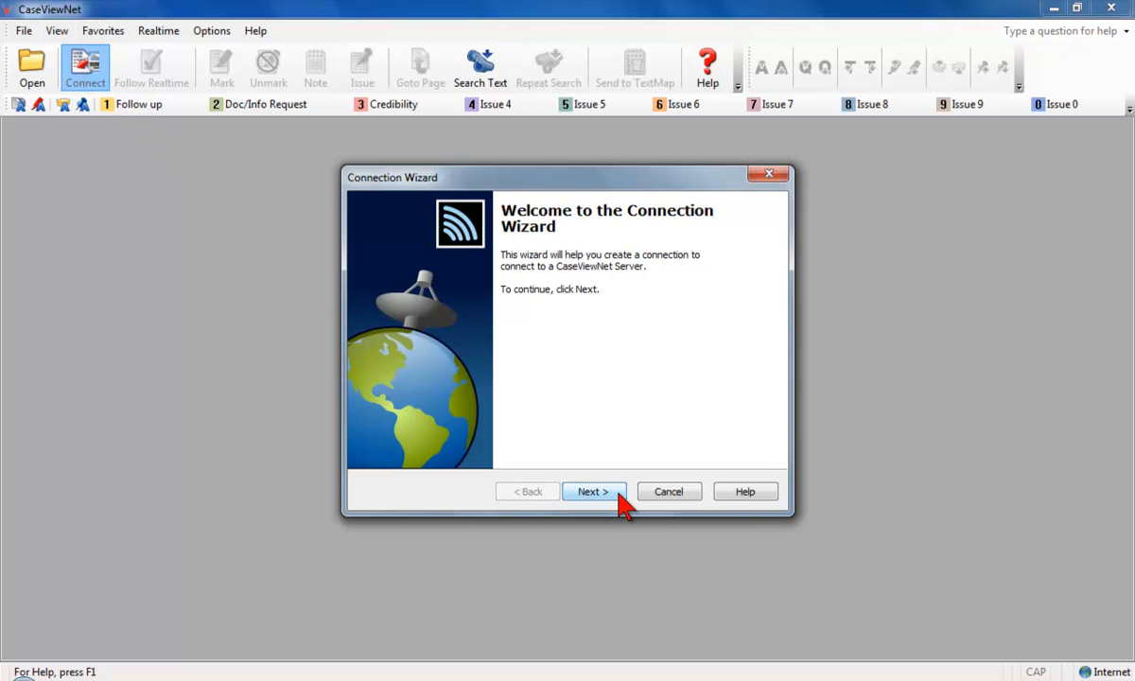
pyautogui.click(593, 490)
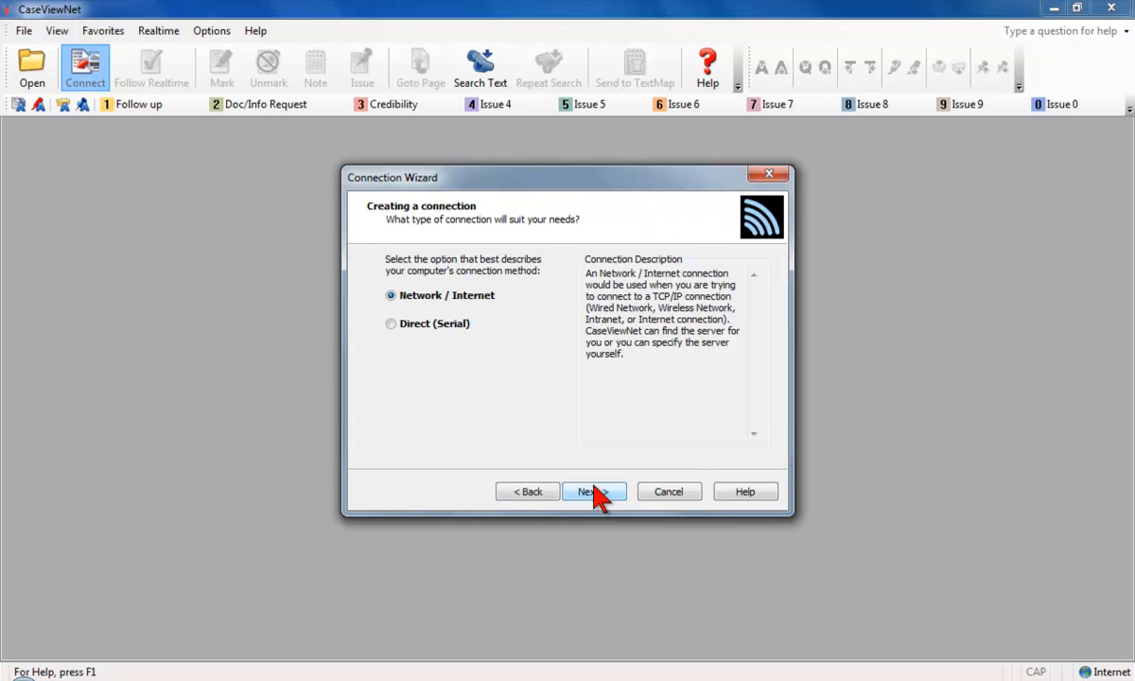
pyautogui.click(391, 323)
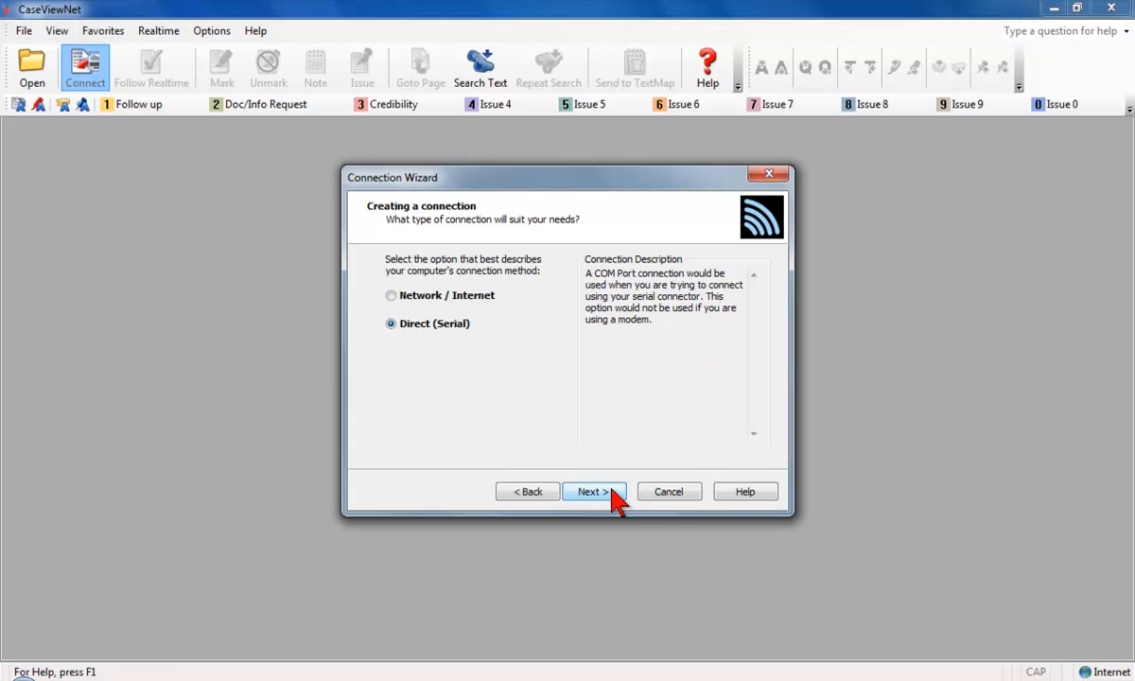
pyautogui.click(593, 490)
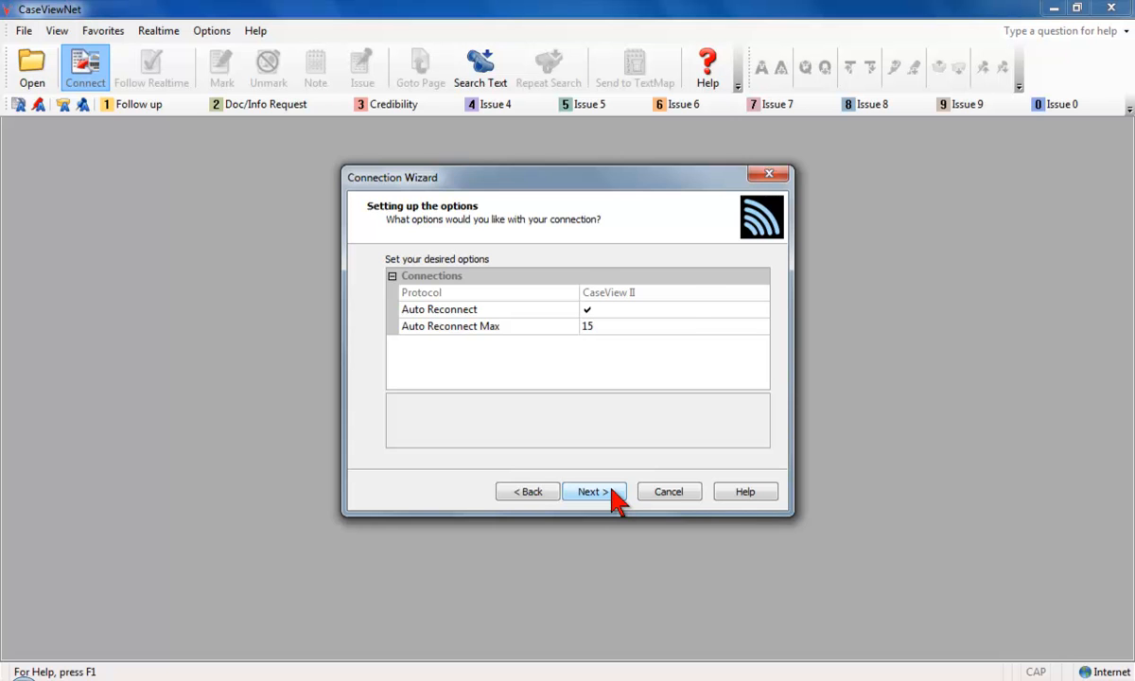
pyautogui.click(593, 491)
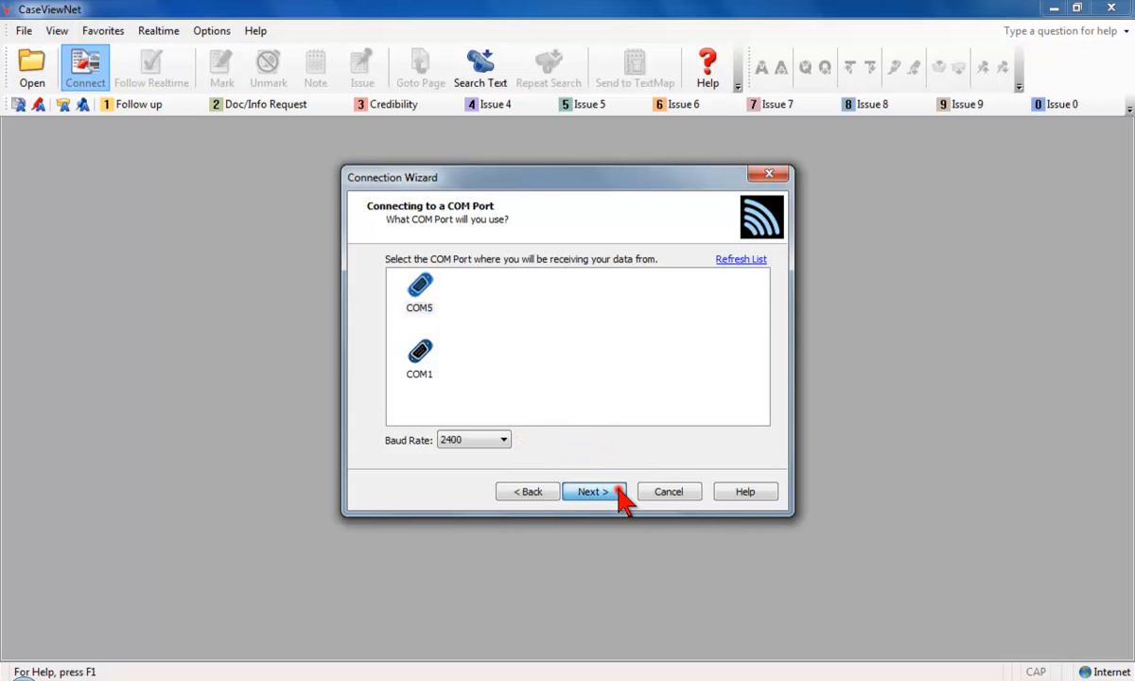
# Review the summary and finish, so realtime text like 'John Dooley' streams into the new transcript.
pyautogui.click(593, 491)
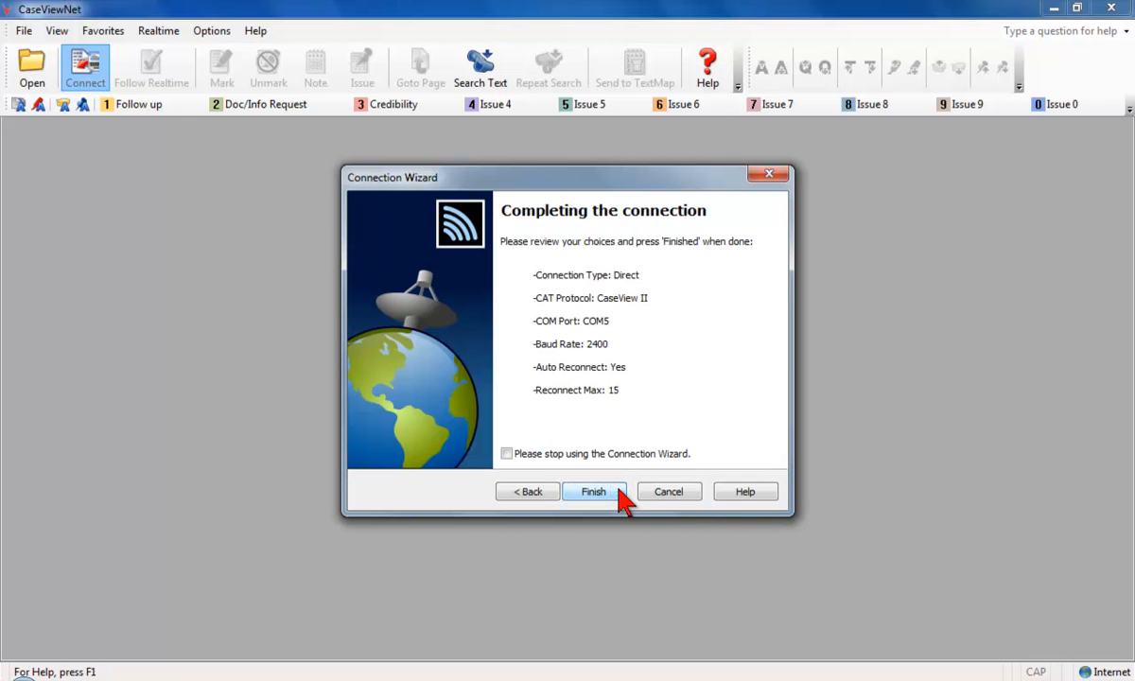
pyautogui.click(593, 491)
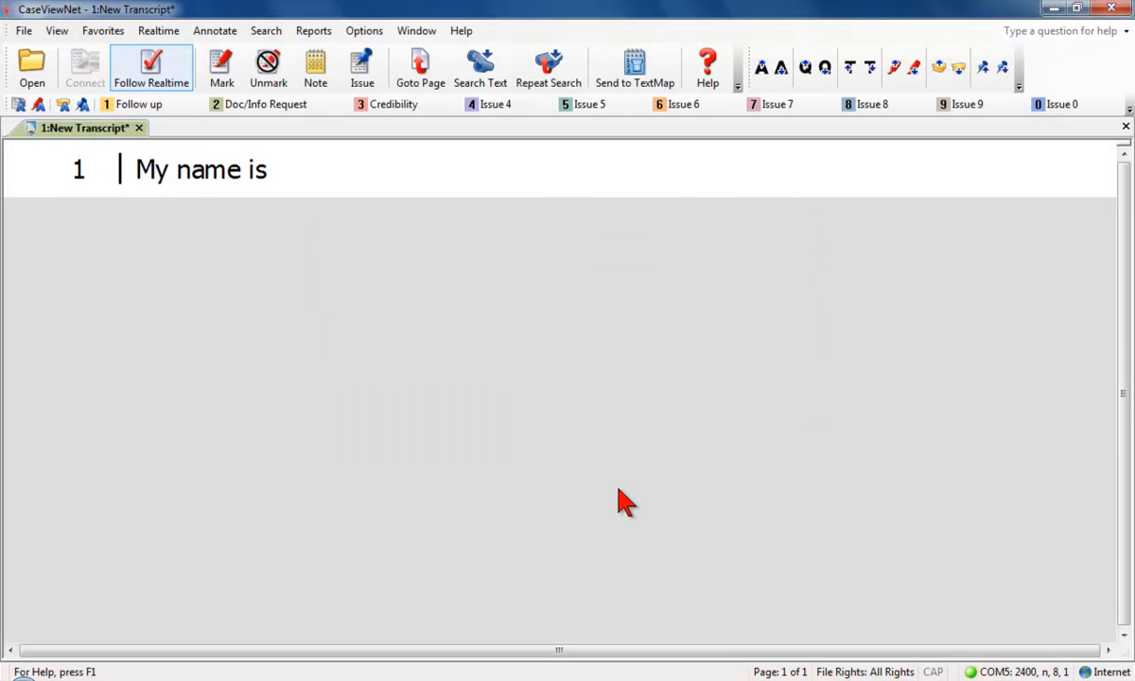
pyautogui.write('John Dooley')
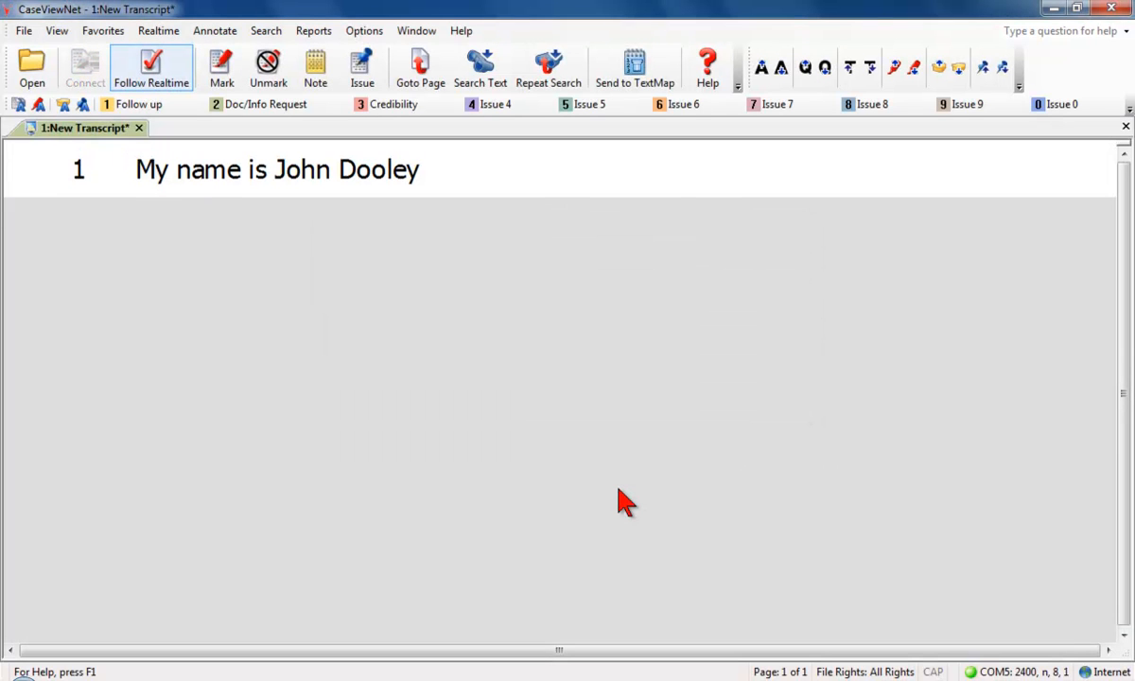